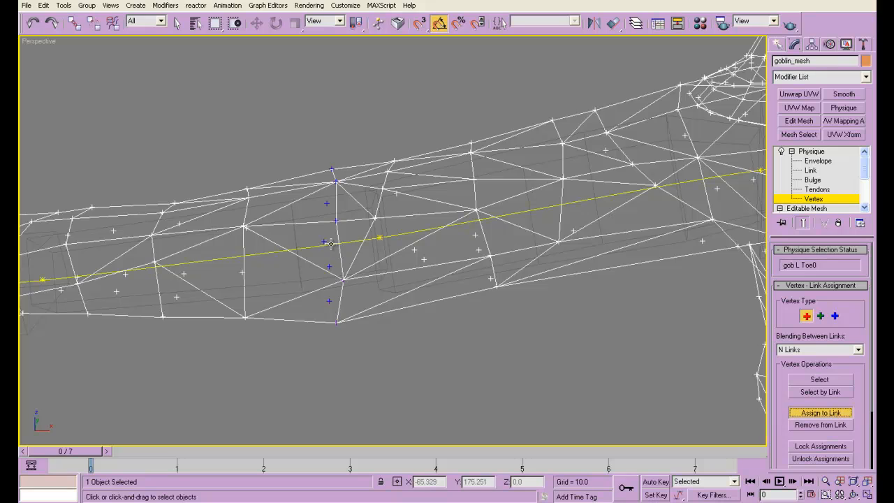
Set vertex blending to 2 links, assign the elbow vertices to a link, and lock them.
left_click(819, 379)
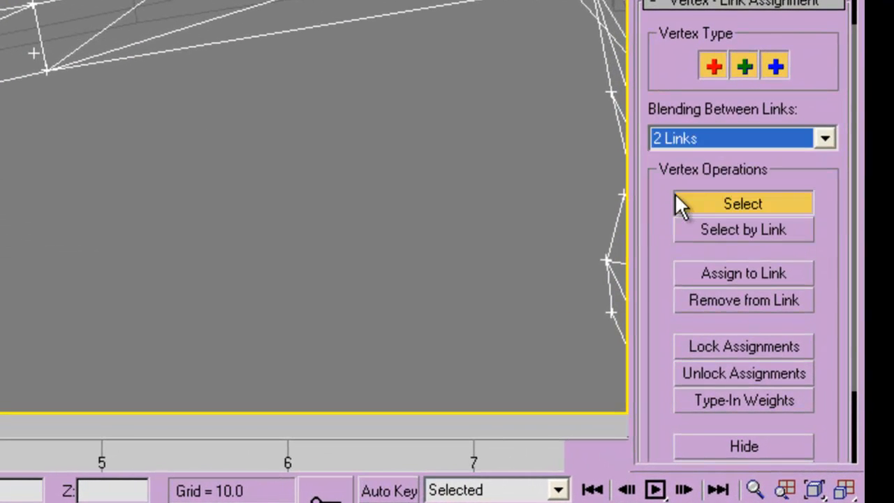
left_click(824, 138)
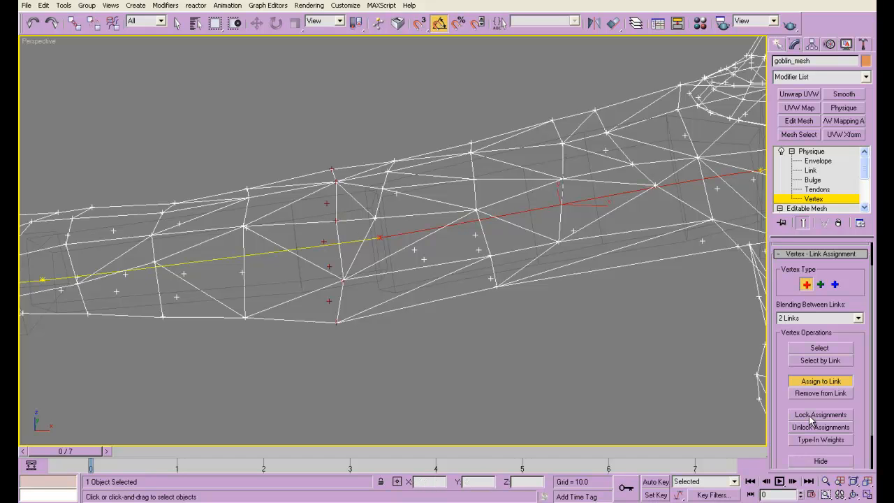
scroll("down", 3)
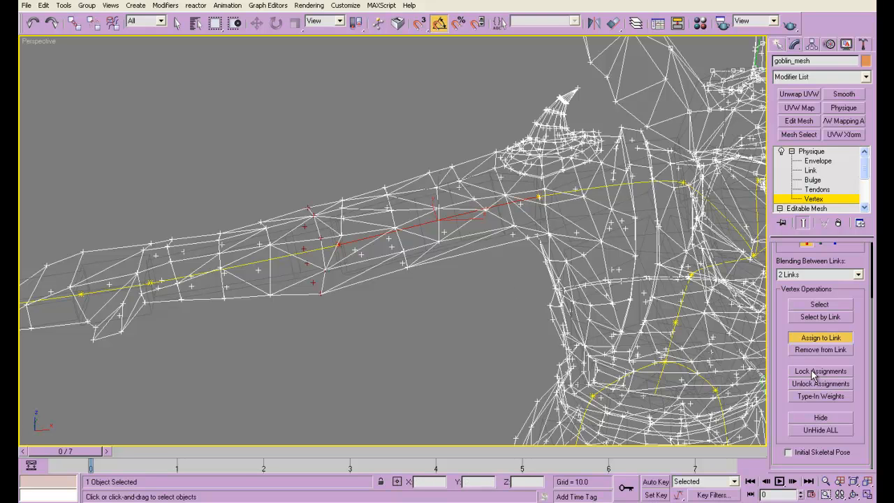
left_click(820, 371)
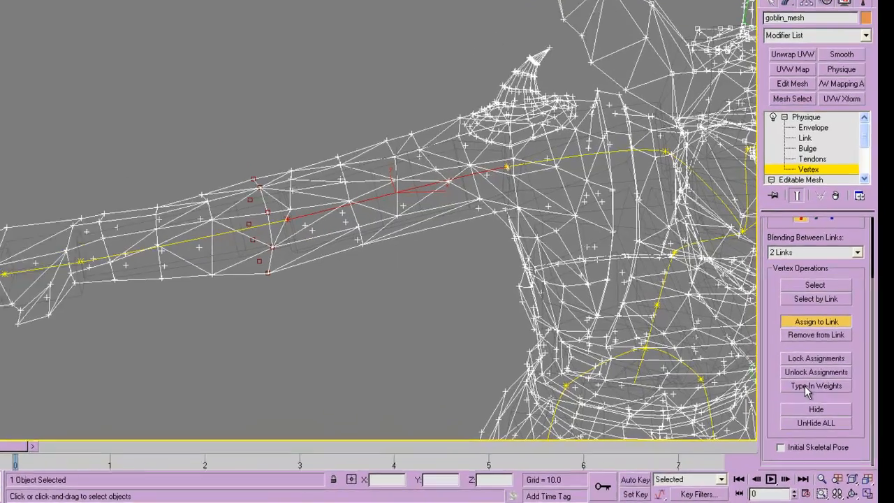
Type in a 0.5 weight on gob R UpperArm for the locked elbow vertices.
left_click(815, 385)
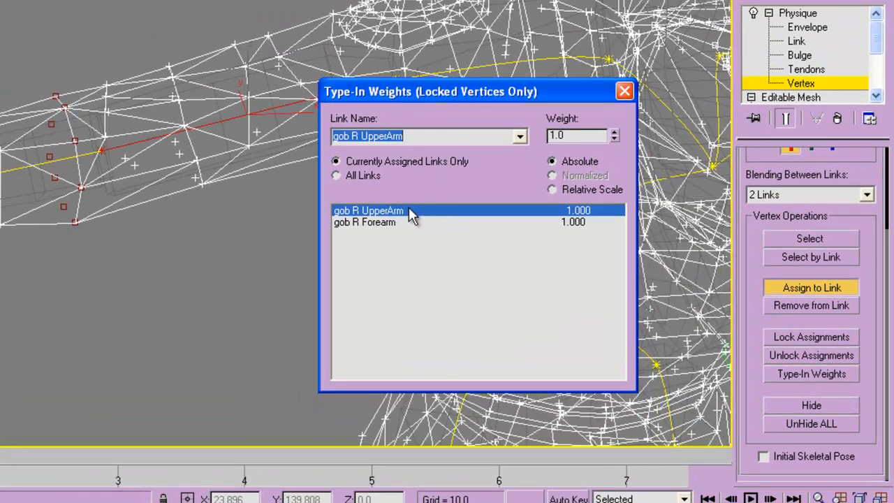
left_click(364, 222)
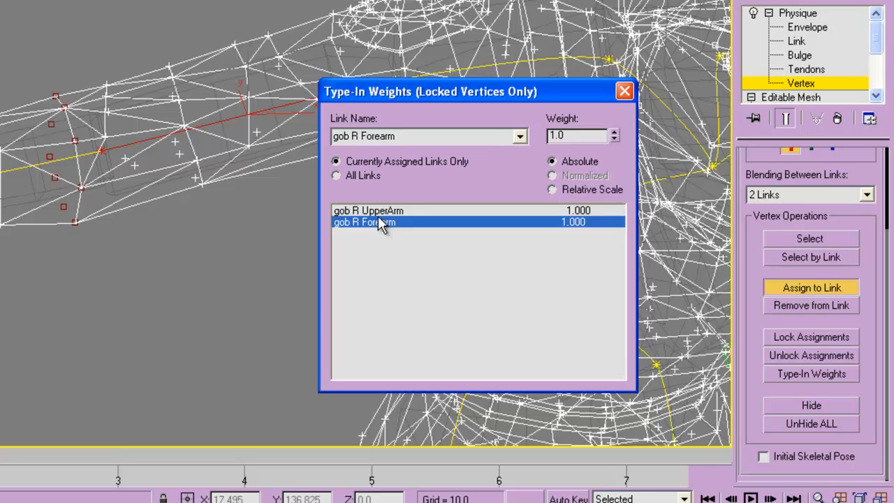
mouse_move(349, 234)
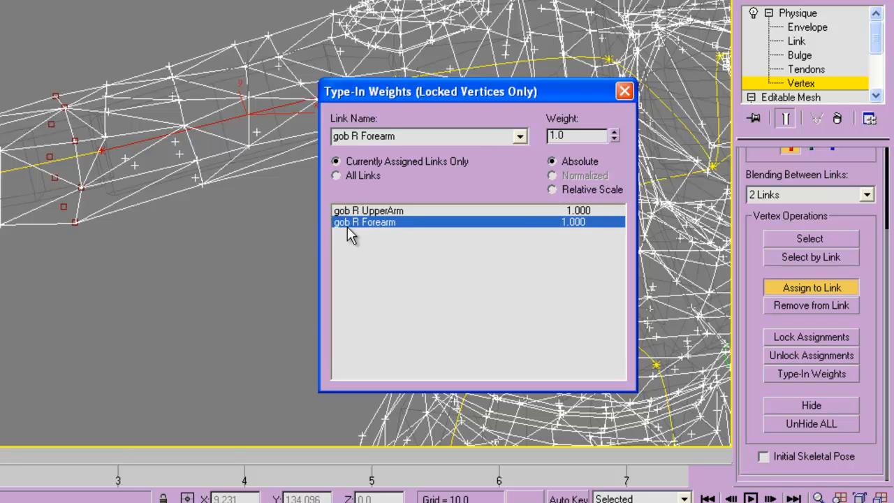
left_click(368, 210)
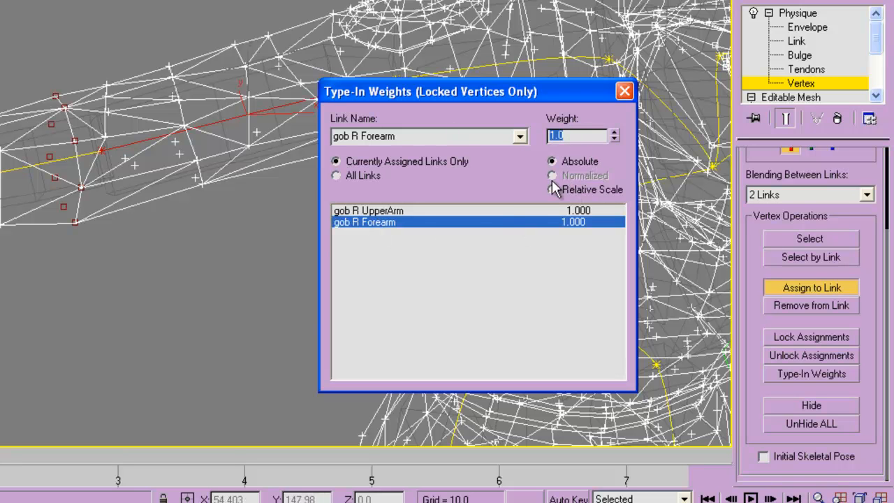
left_click(368, 210)
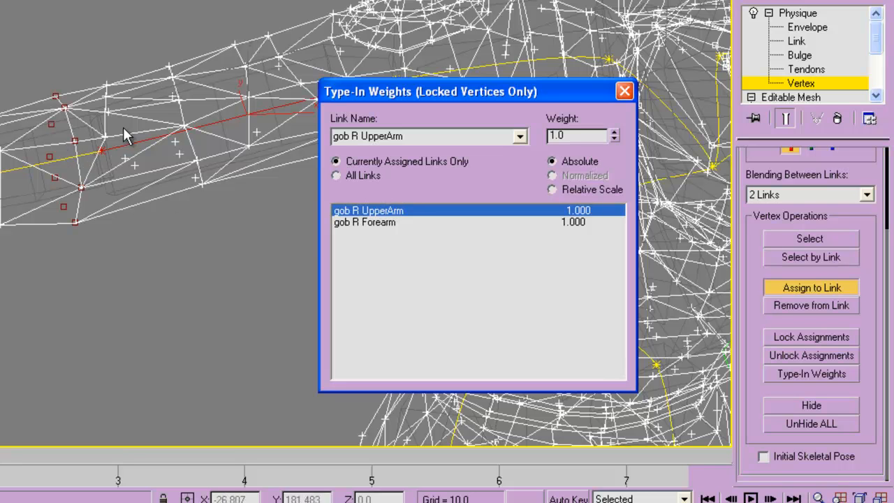
triple_click(576, 135)
type("0.5")
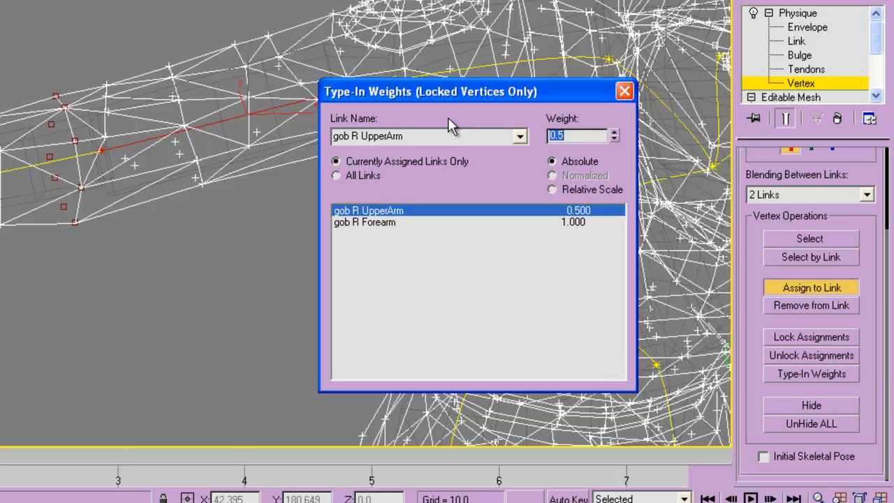
mouse_move(610, 105)
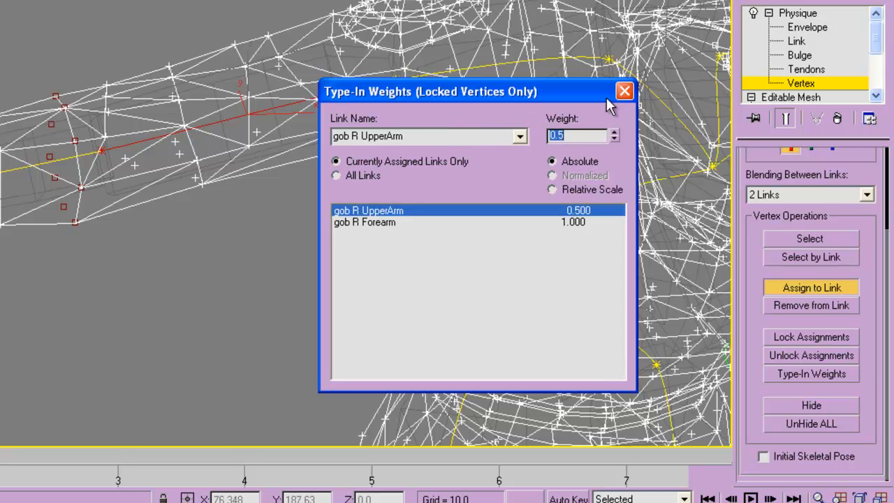
left_click(623, 91)
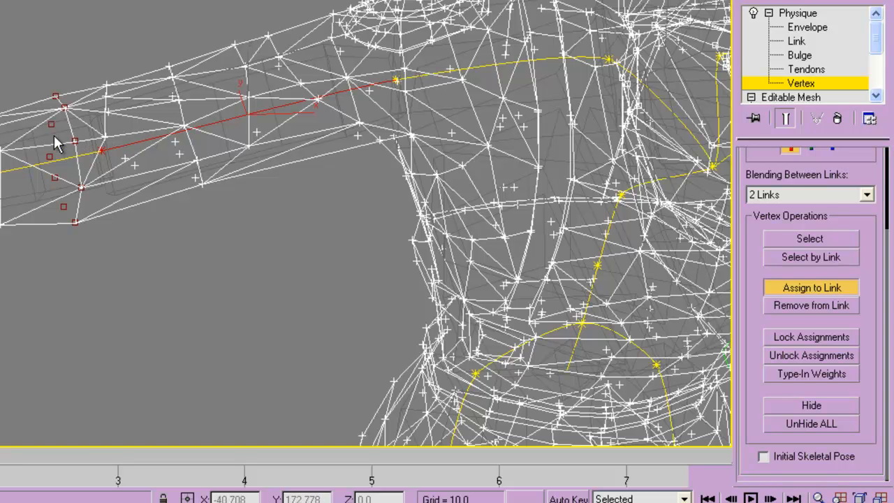
mouse_move(55, 148)
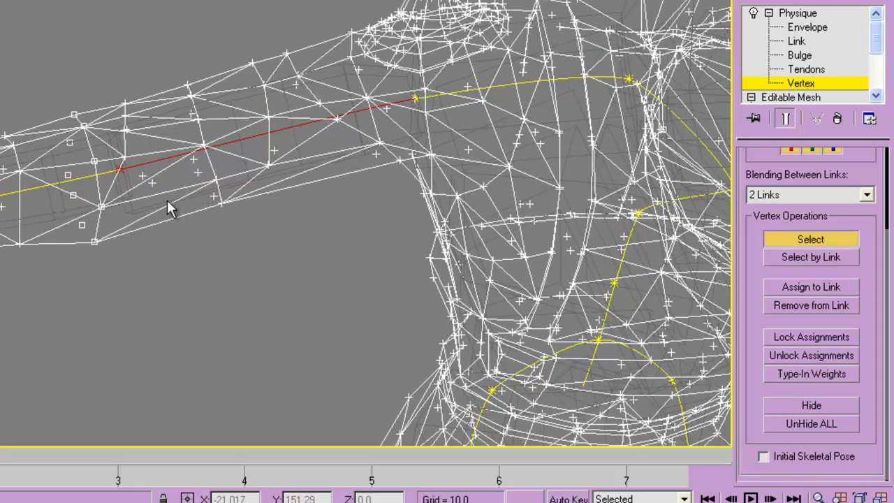
Orbit to the next arm joint and assign its vertex ring to the adjoining link.
left_click_drag(171, 209, 84, 115)
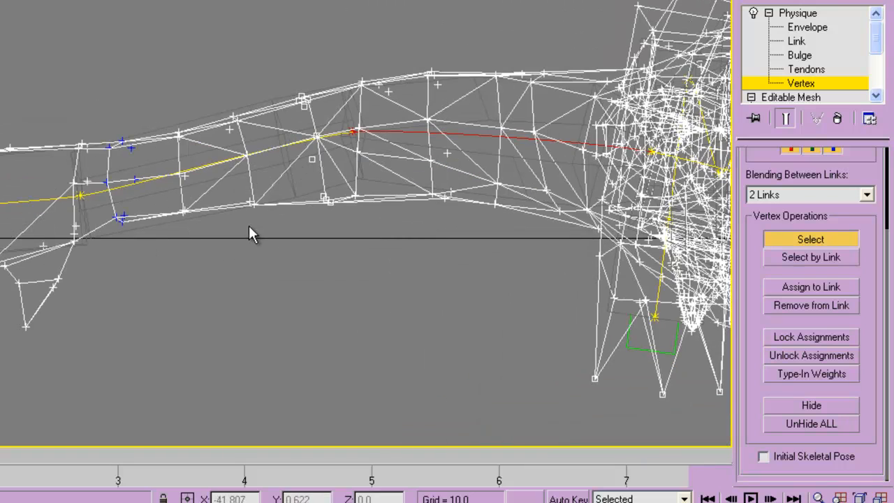
left_click(810, 287)
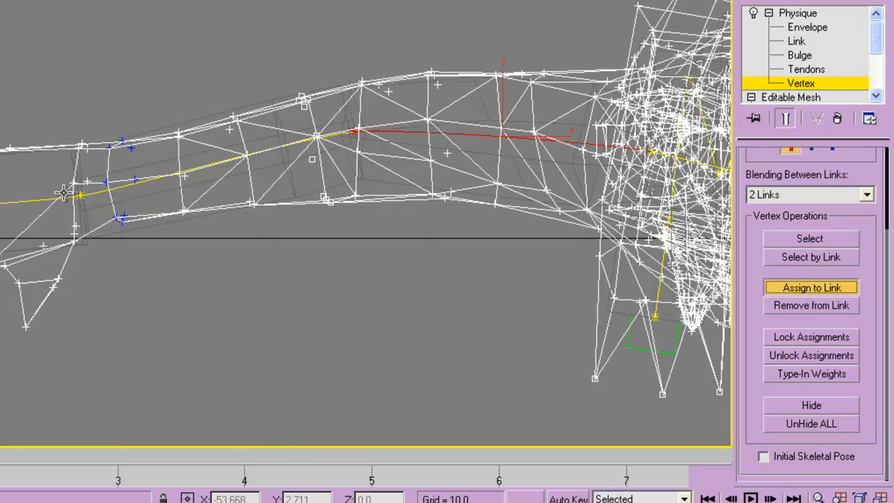
left_click(811, 287)
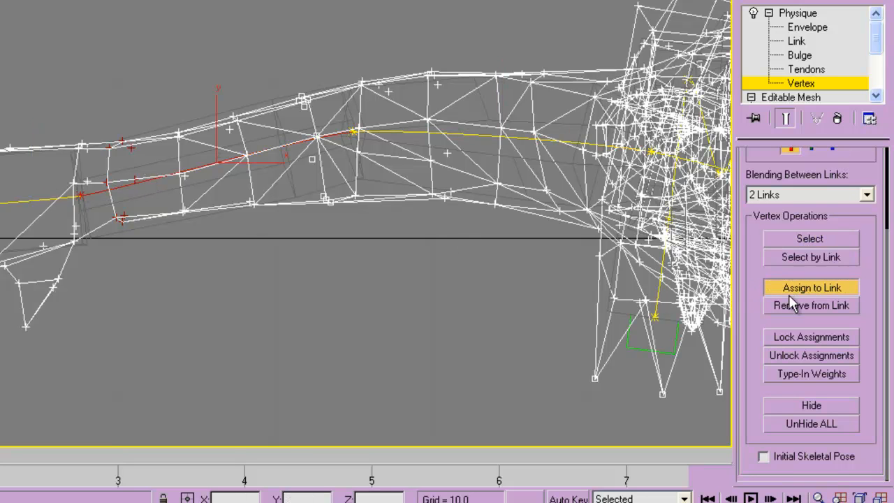
left_click(811, 239)
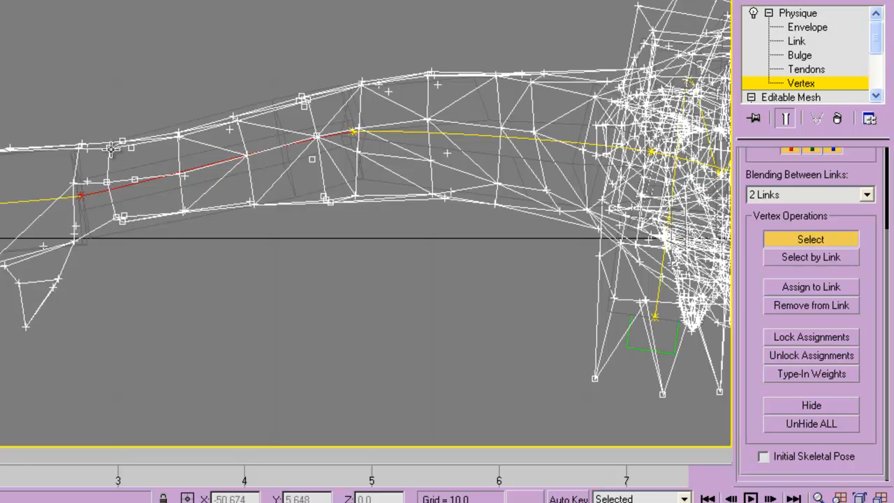
mouse_move(28, 206)
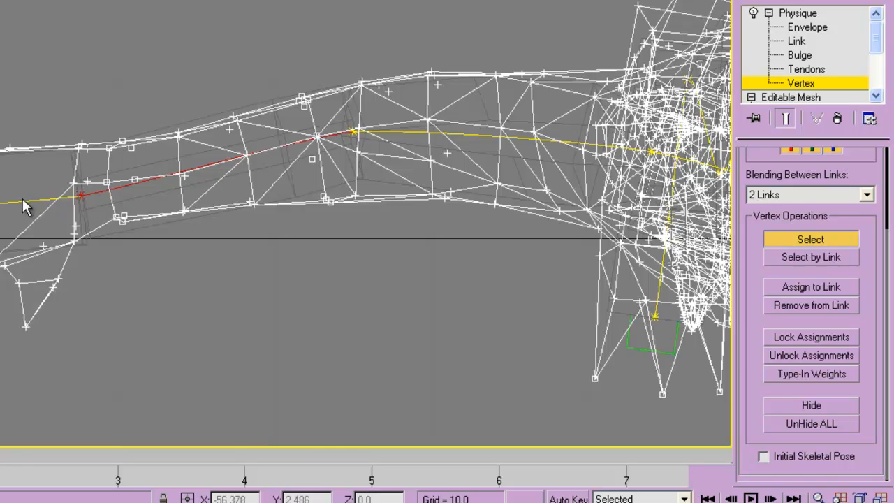
mouse_move(89, 161)
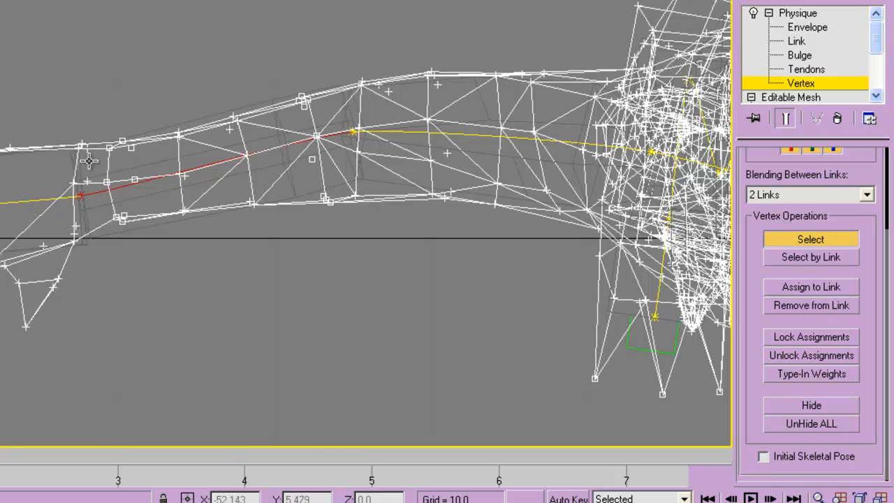
mouse_move(60, 172)
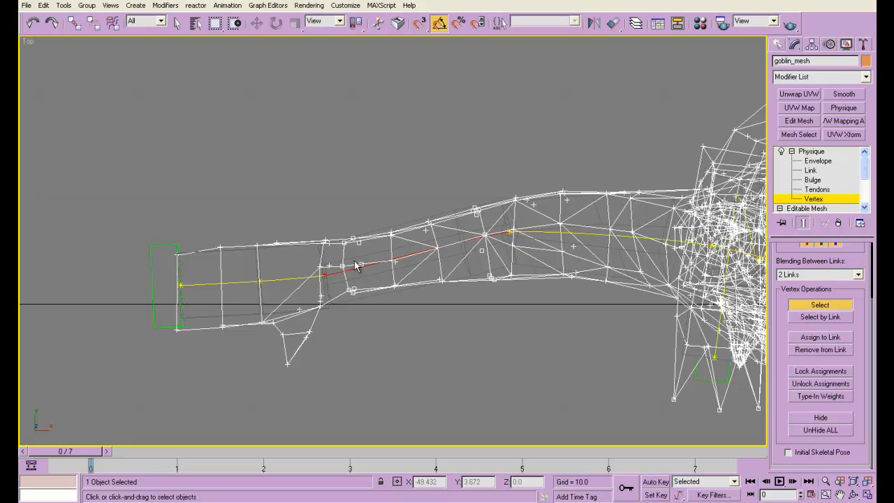
mouse_move(342, 298)
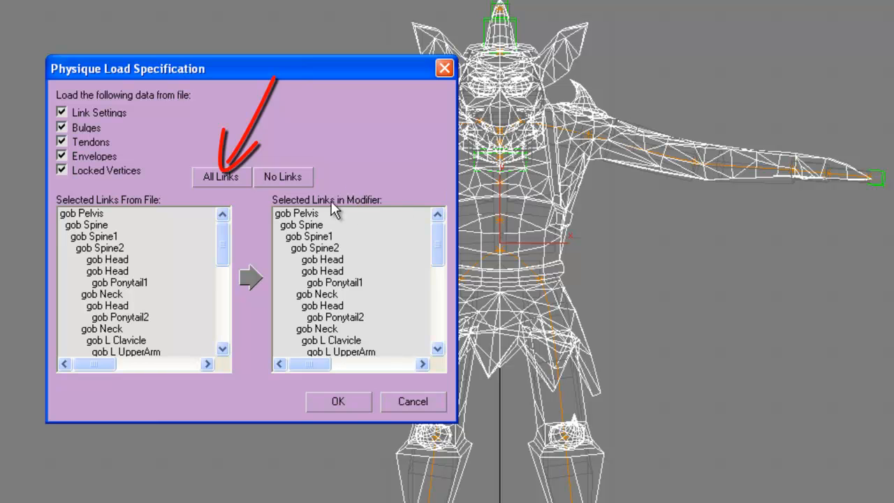
mouse_move(276, 197)
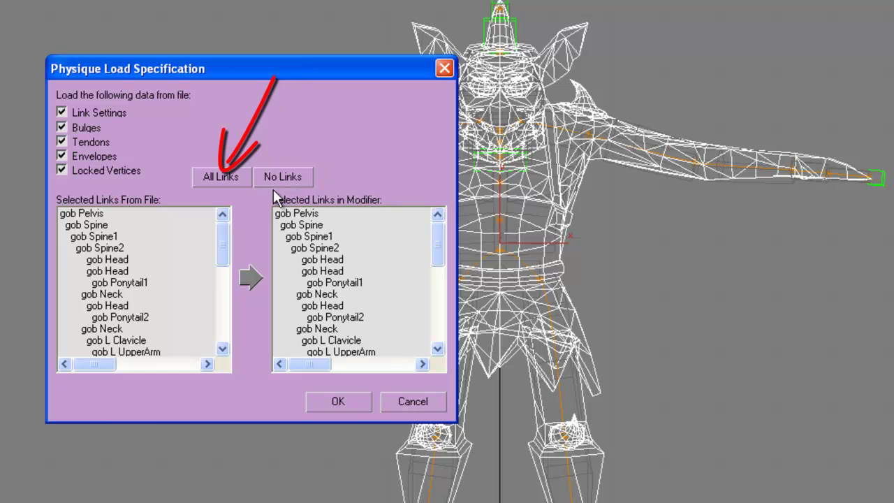
Load the saved Physique specification for All Links.
left_click(222, 176)
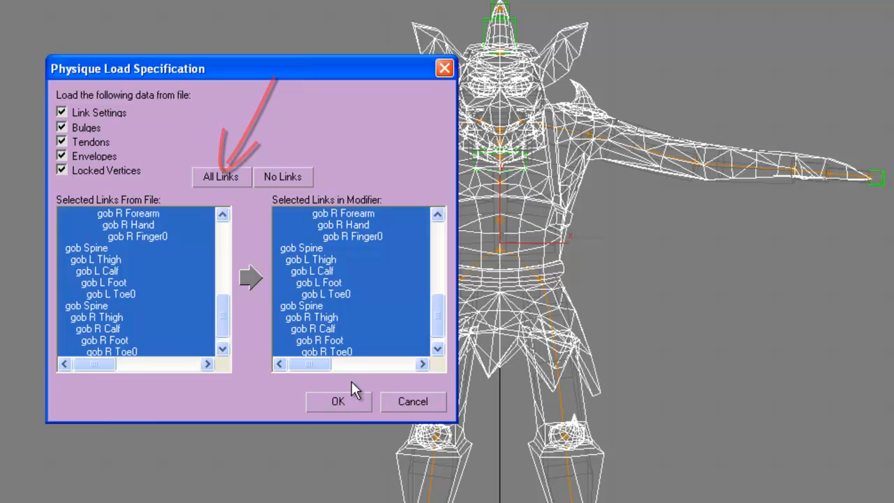
left_click(338, 401)
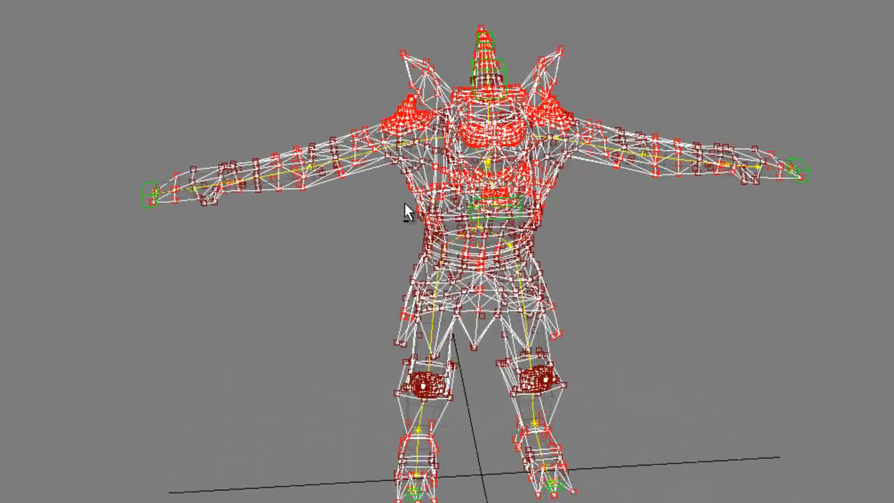
Orbit around the goblin to inspect its vertex weighting, then back toward the front.
left_click_drag(408, 213, 331, 185)
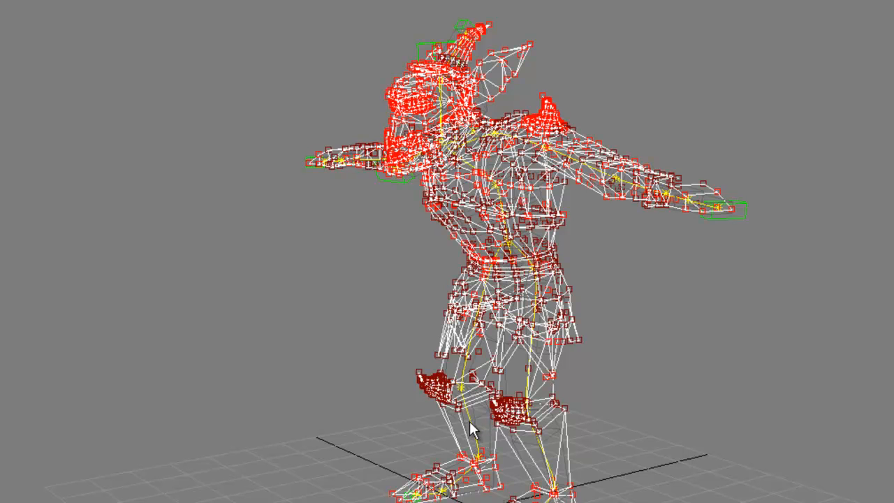
mouse_move(469, 414)
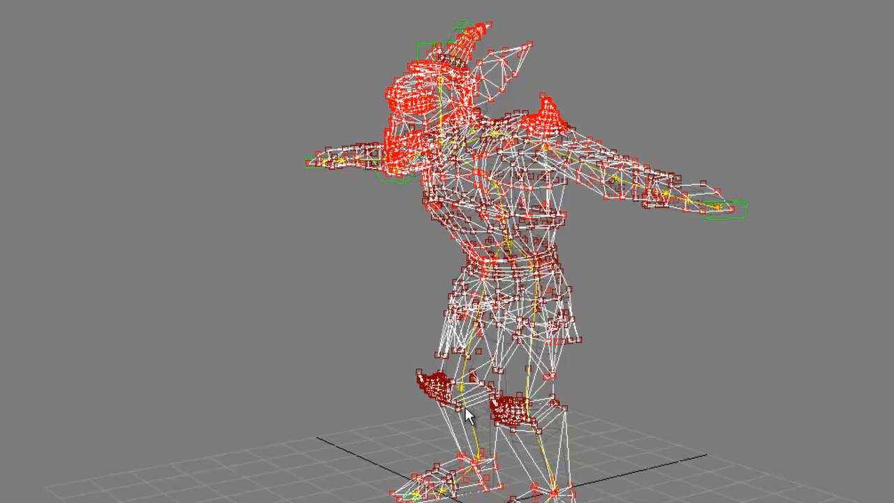
mouse_move(534, 391)
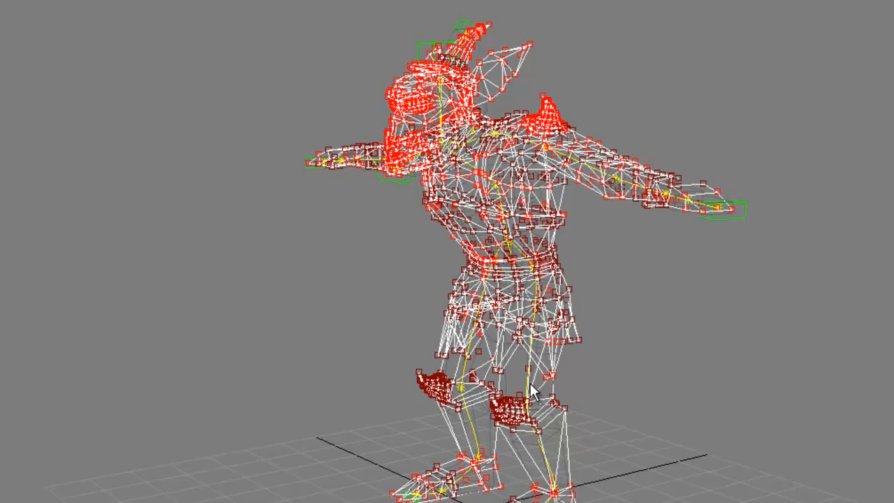
left_click_drag(530, 391, 583, 383)
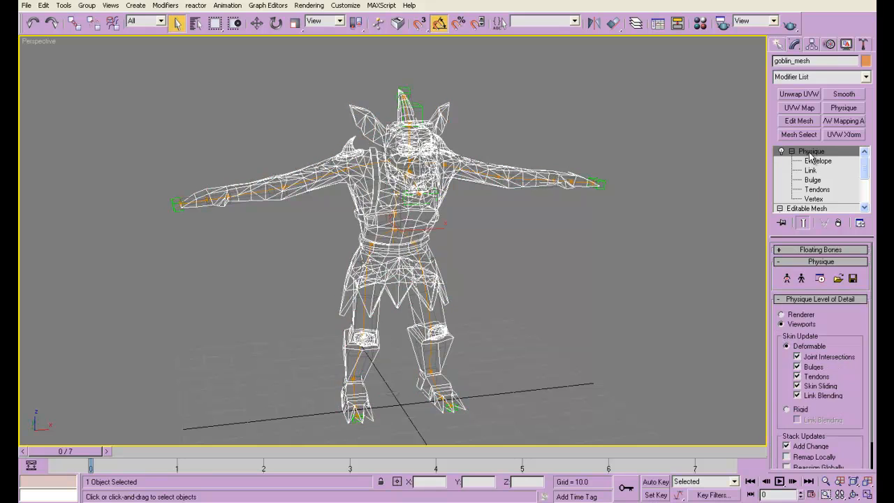
mouse_move(810, 160)
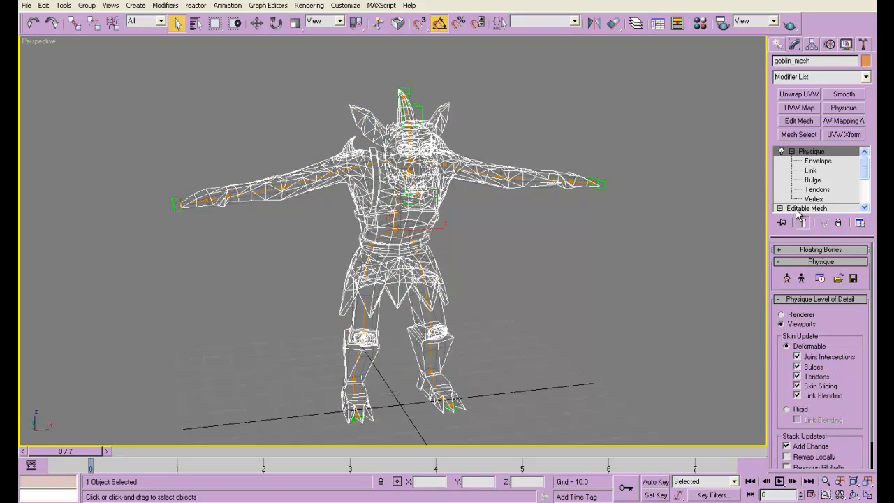
Select the gob biped by name with the Motion panel showing.
left_click(828, 44)
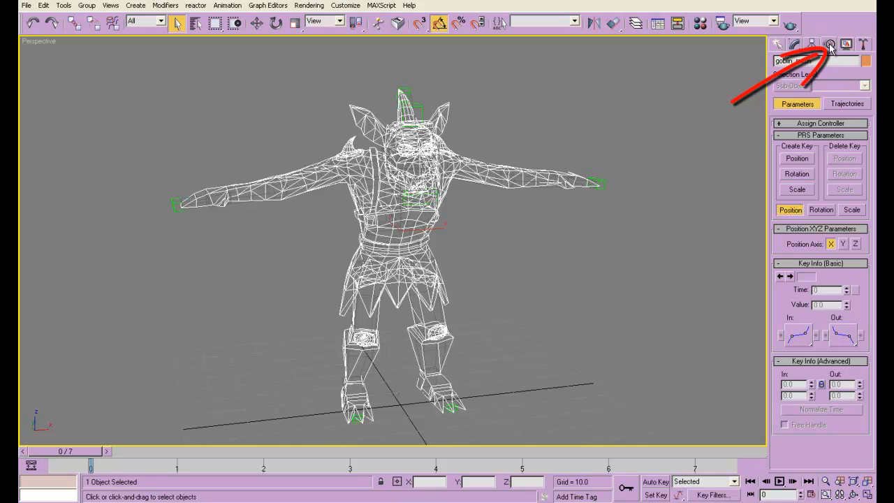
key("h")
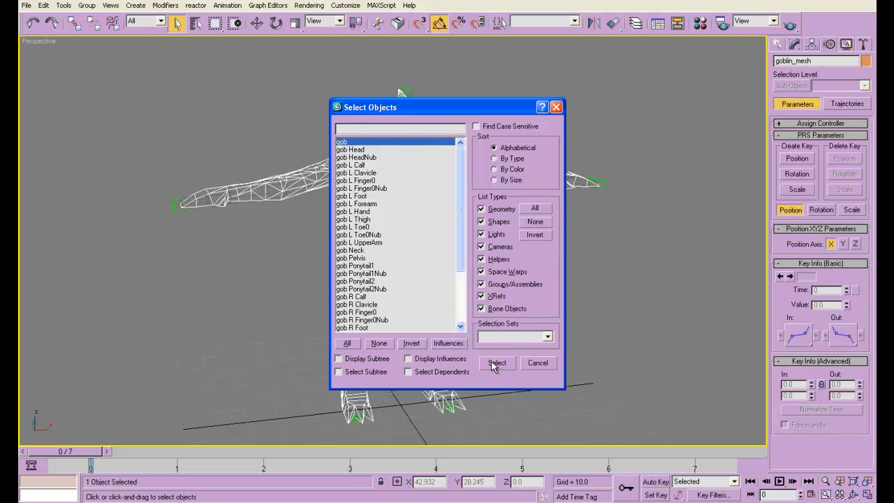
left_click(496, 363)
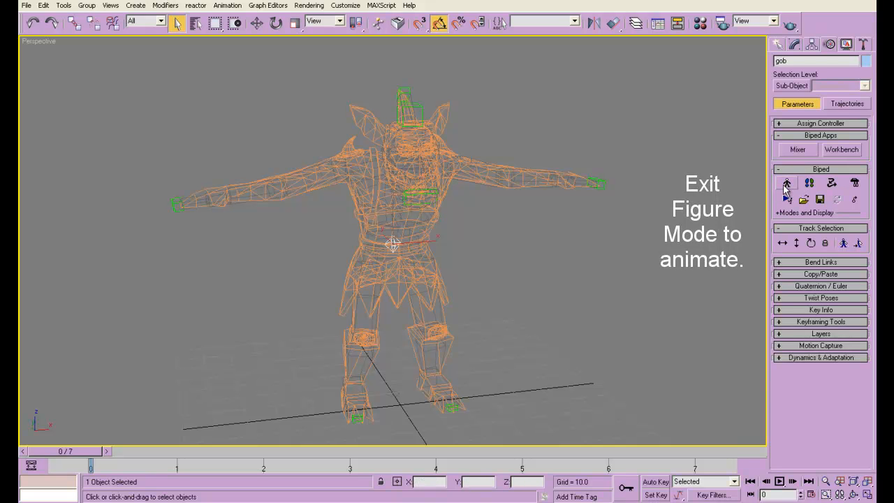
mouse_move(786, 183)
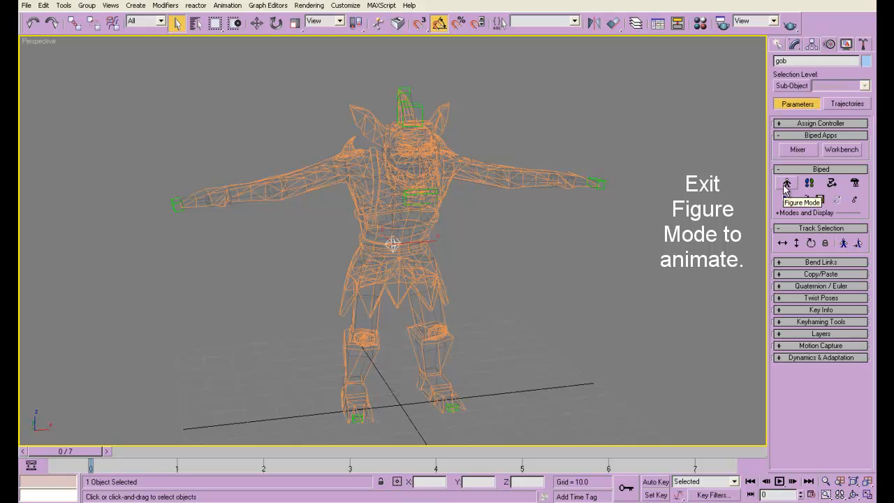
mouse_move(812, 243)
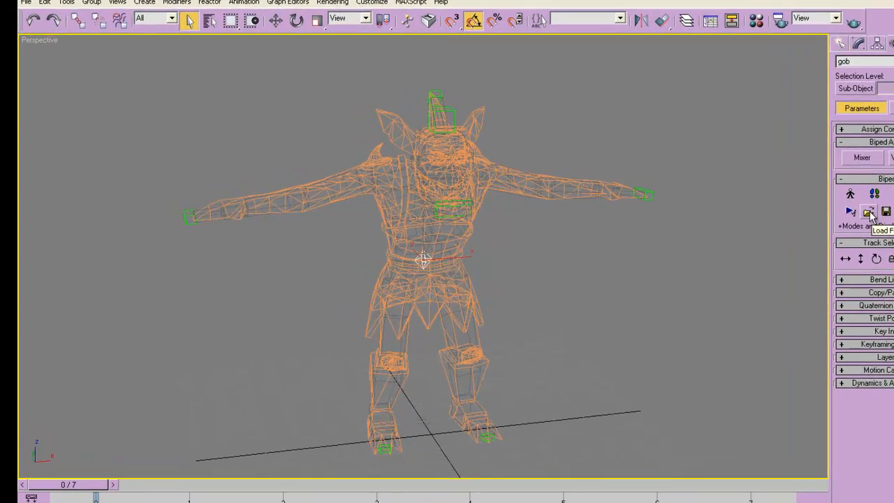
Load goblin_walk1.bip onto the gob biped and play the walk animation.
left_click(868, 211)
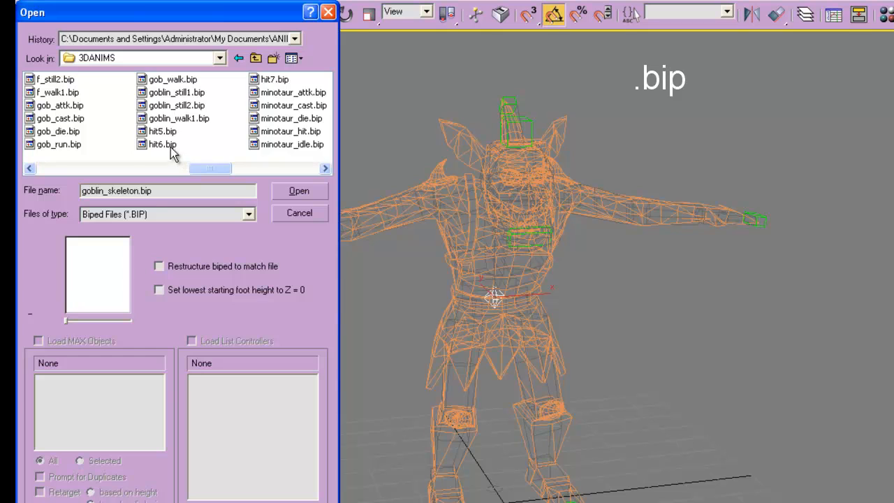
left_click(176, 117)
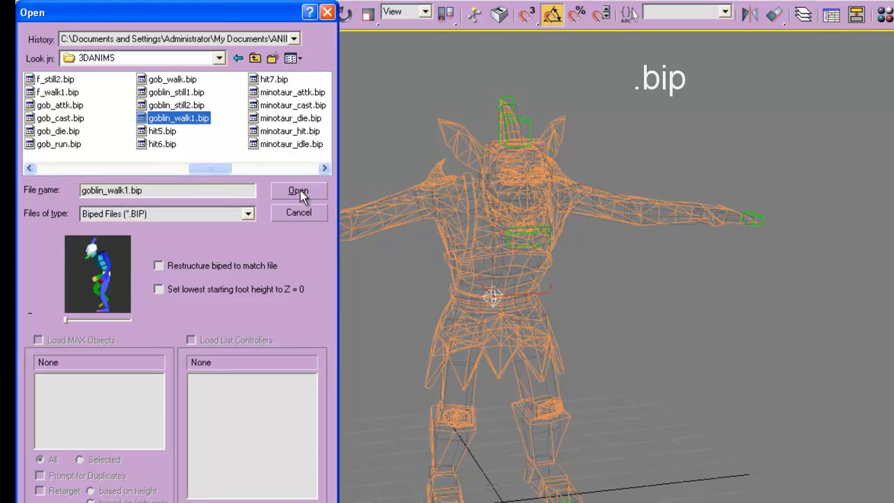
left_click(298, 190)
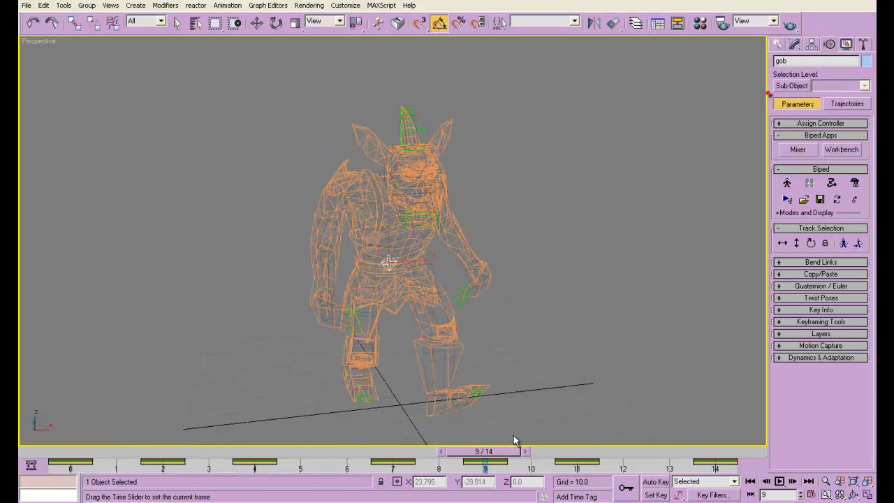
left_click(845, 44)
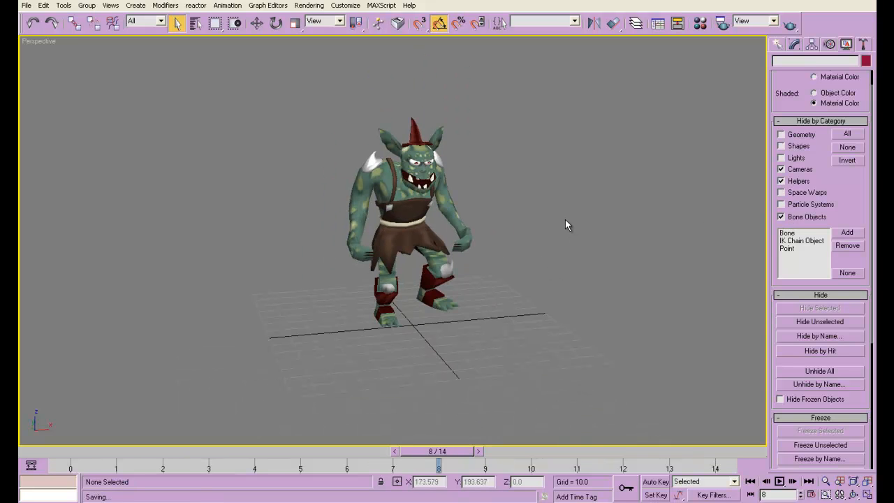
key("shift+/")
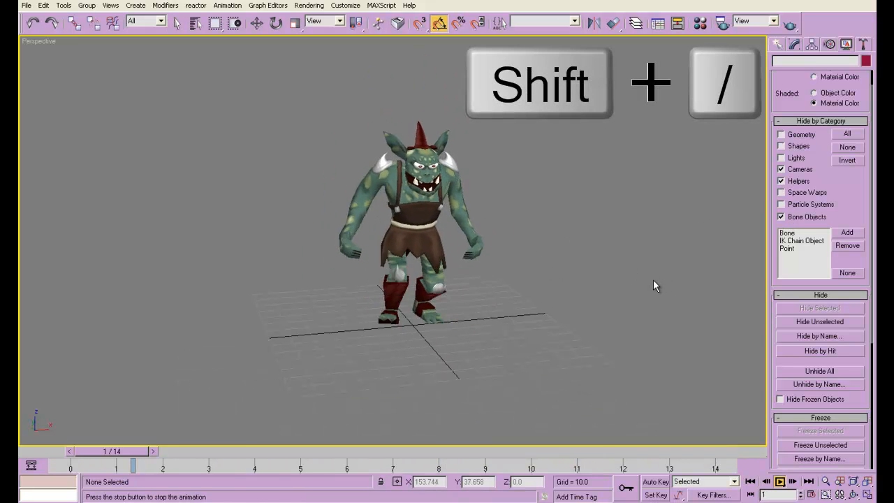